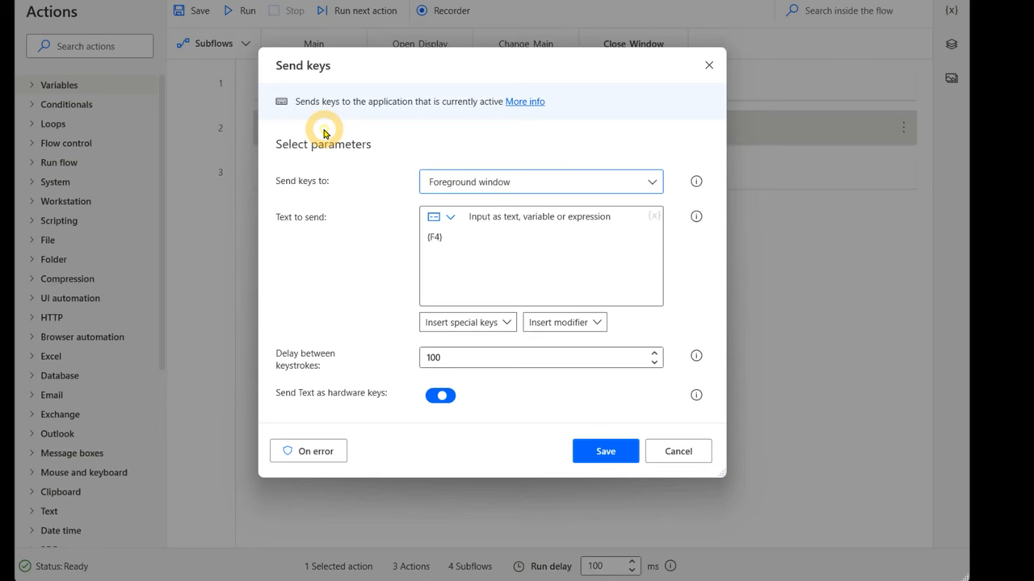
{"action": "mouse_move", "coordinate": [449, 236]}
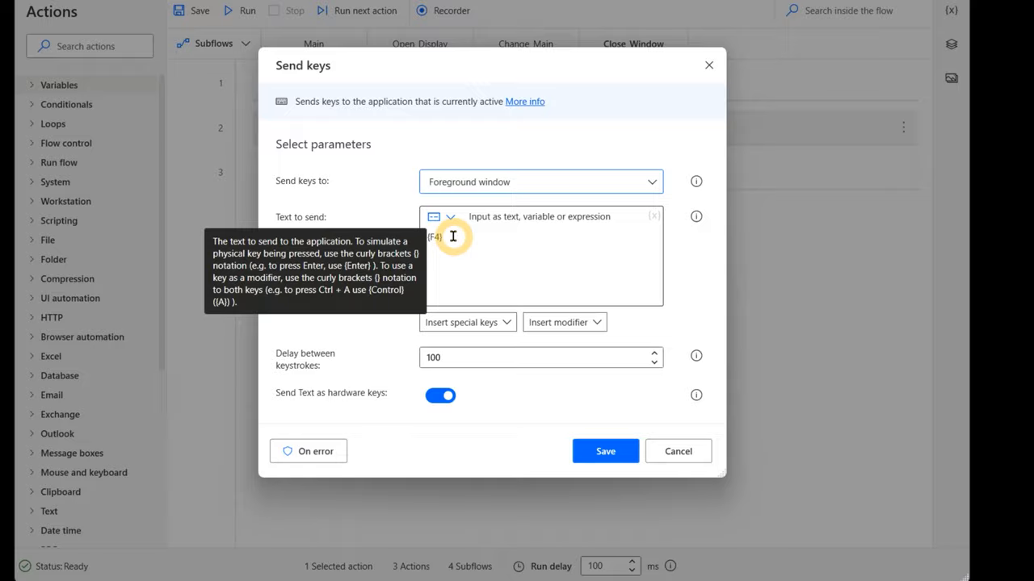
Step: Inspect the Send keys step's Text to send field showing {F4}
{"action": "left_click", "coordinate": [678, 450]}
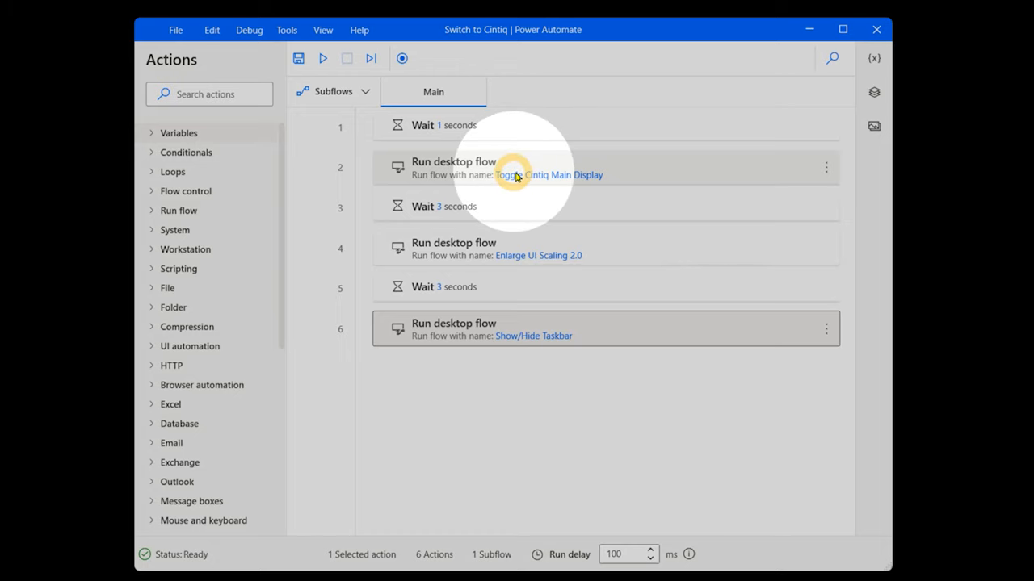
{"action": "mouse_move", "coordinate": [443, 207]}
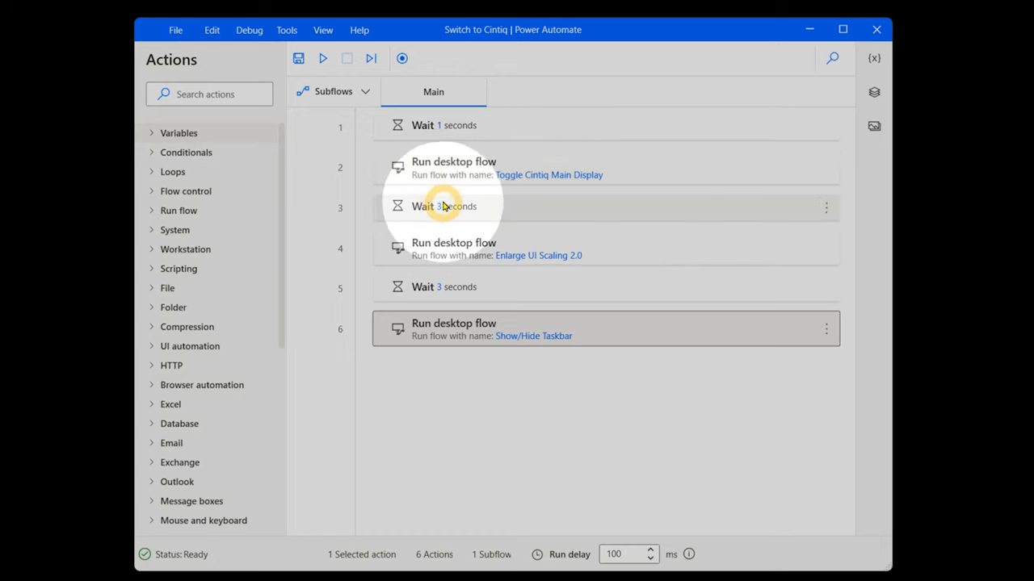
{"action": "mouse_move", "coordinate": [482, 265]}
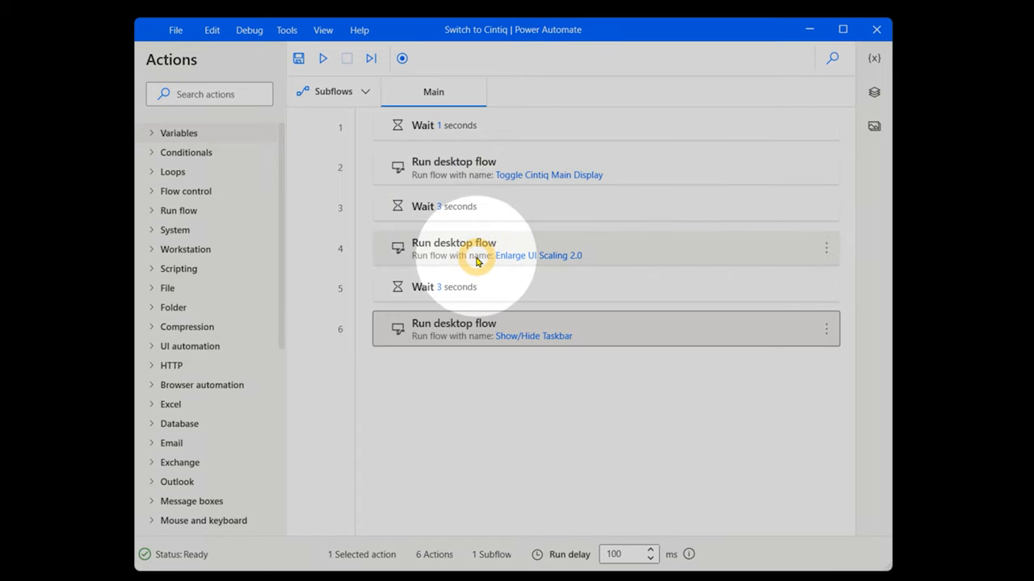
Step: Open Enlarge UI Scaling 2.0 and view the display toggle flow's Close_Window subflow beside it
{"action": "double_click", "coordinate": [540, 255]}
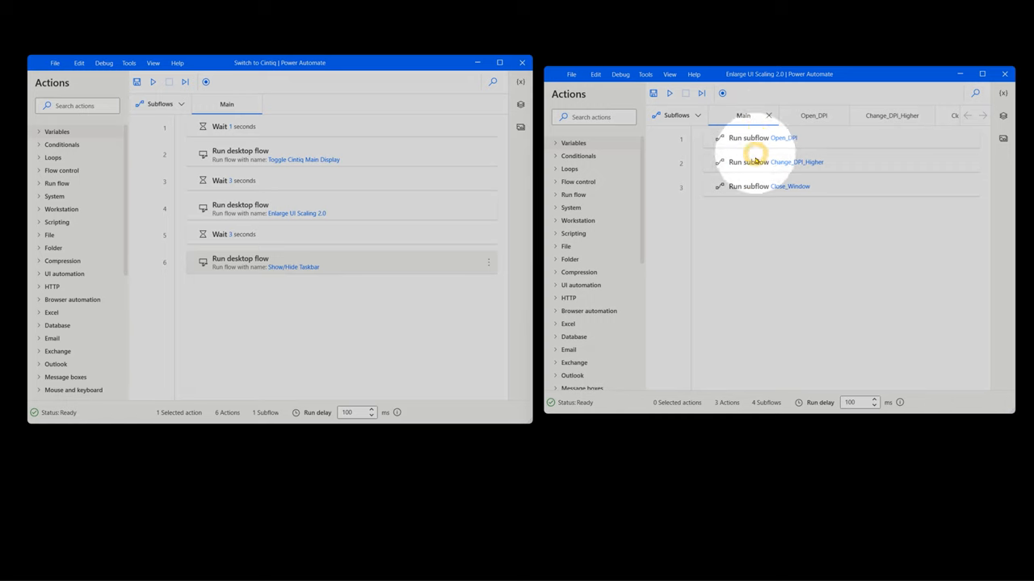
{"action": "mouse_move", "coordinate": [756, 188]}
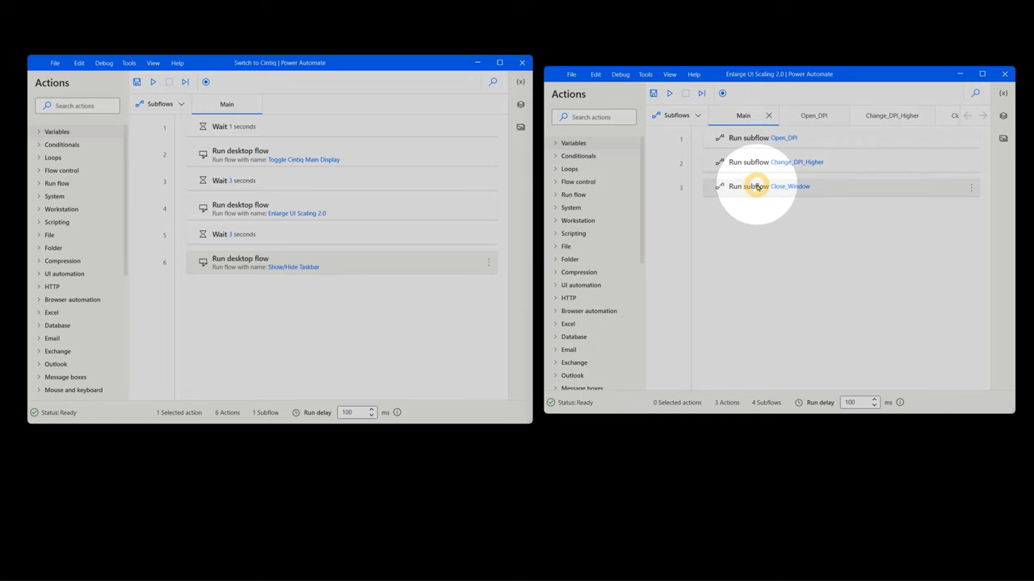
{"action": "left_click", "coordinate": [362, 115]}
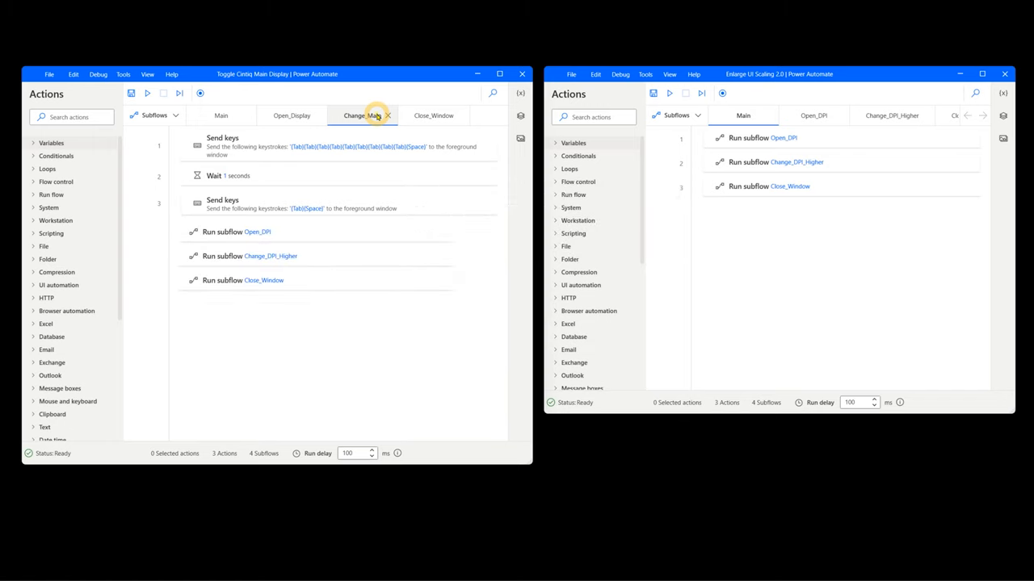
{"action": "left_click", "coordinate": [433, 115]}
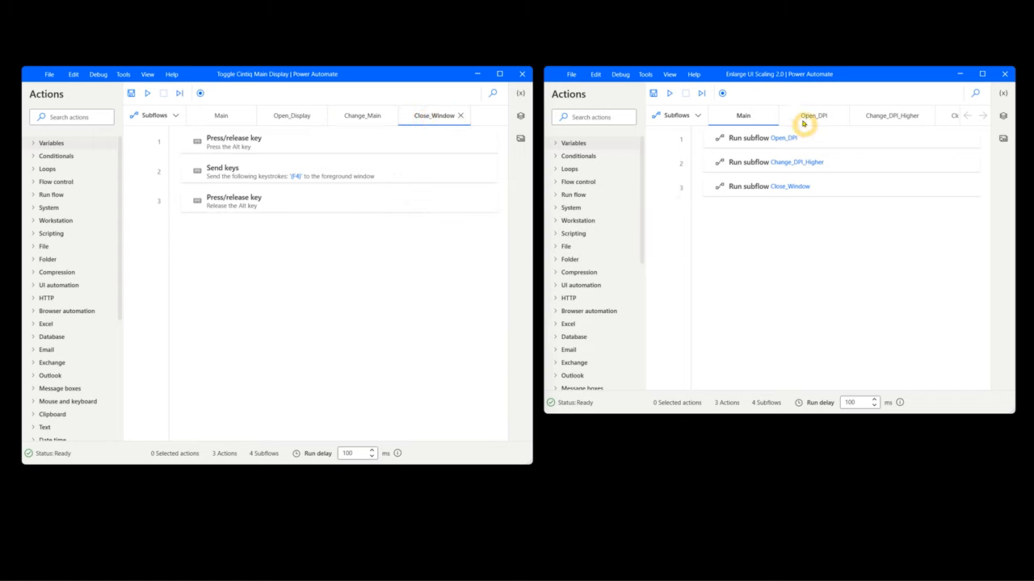
{"action": "mouse_move", "coordinate": [784, 185]}
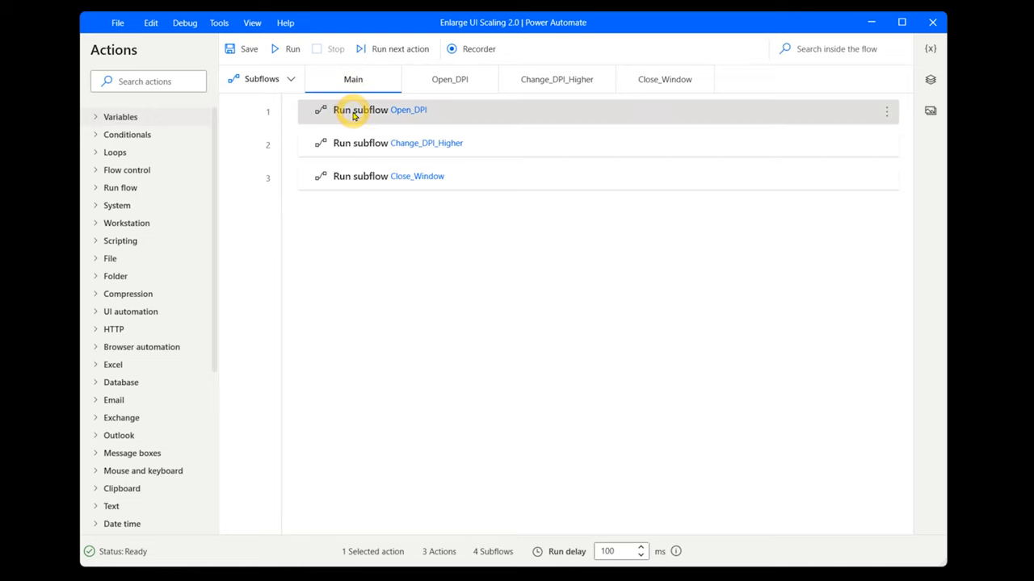
{"action": "left_click", "coordinate": [449, 79]}
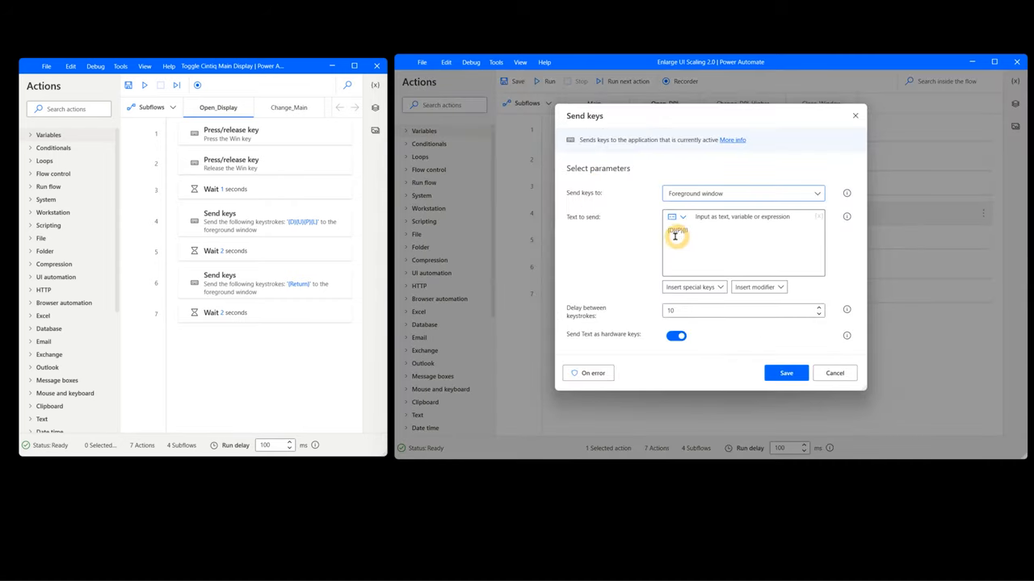
{"action": "mouse_move", "coordinate": [677, 239]}
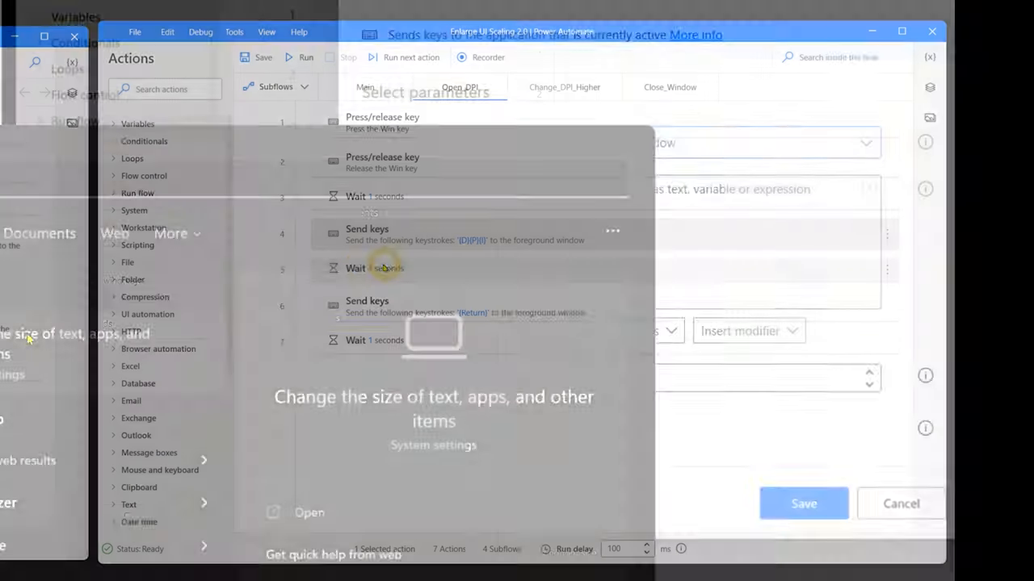
{"action": "left_click", "coordinate": [900, 504]}
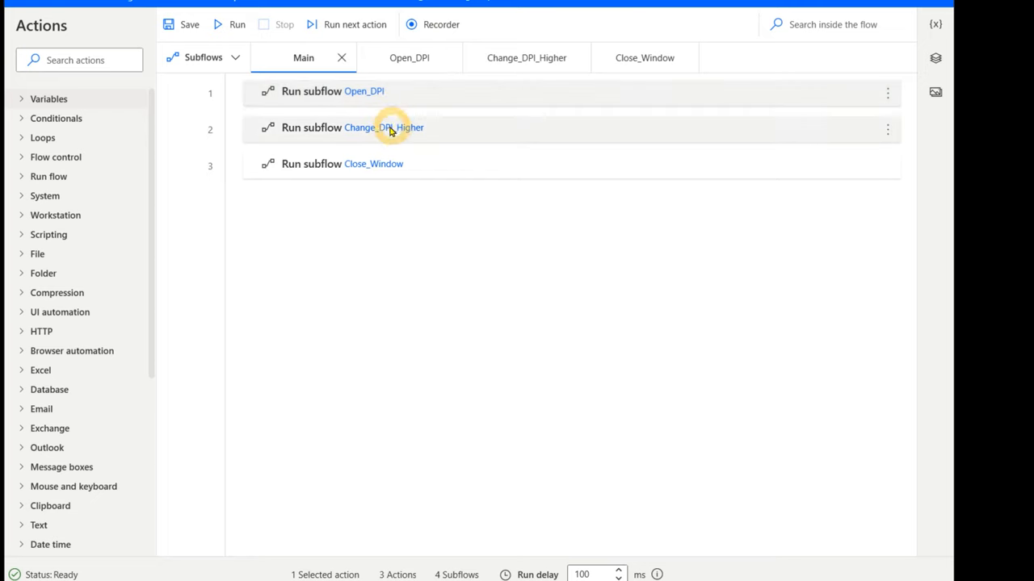
Step: Review the Change_DPI_Higher subflow's display scale choices and its one-second wait
{"action": "left_click", "coordinate": [527, 58]}
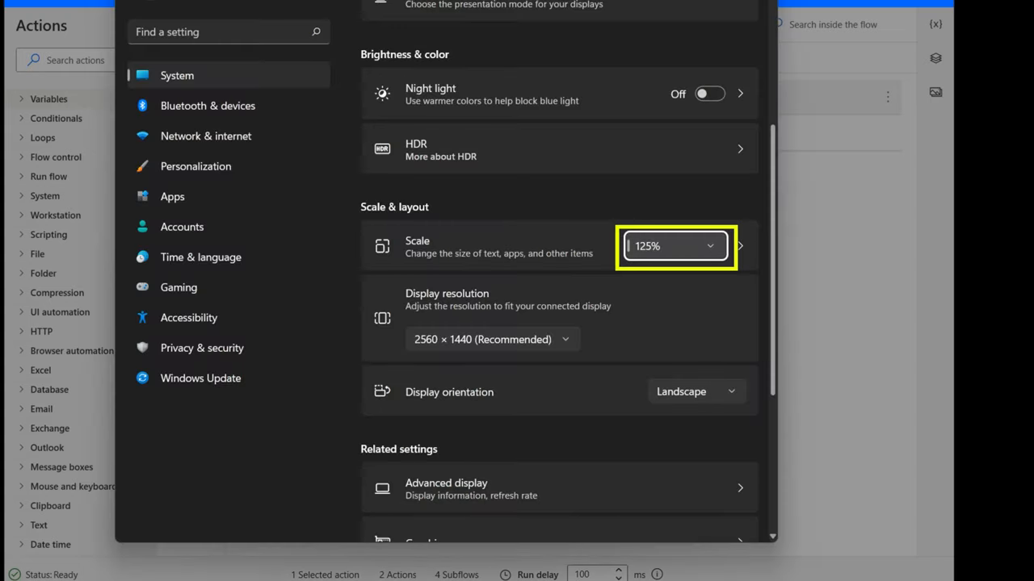
{"action": "left_click", "coordinate": [675, 245]}
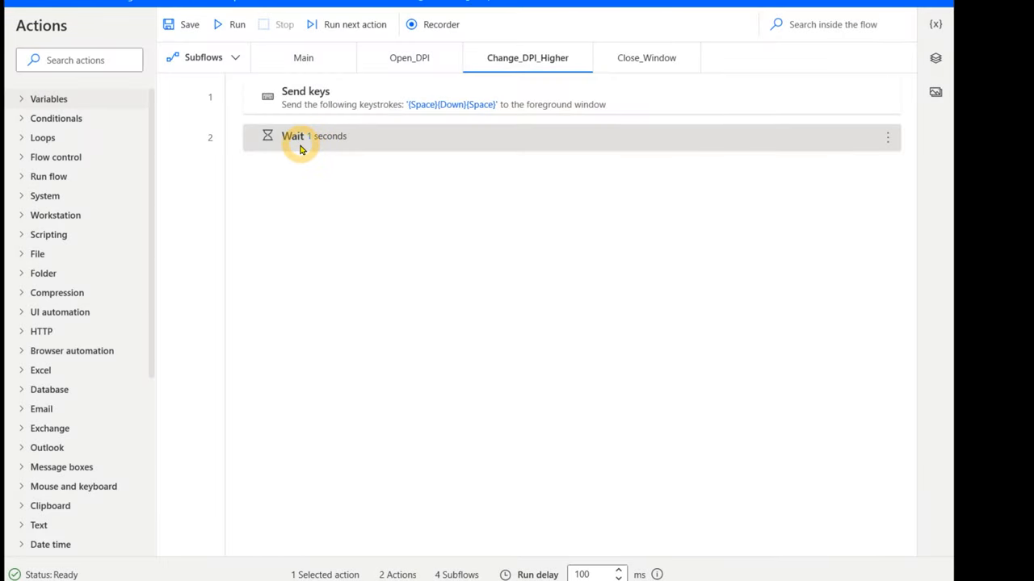
{"action": "left_click", "coordinate": [304, 58]}
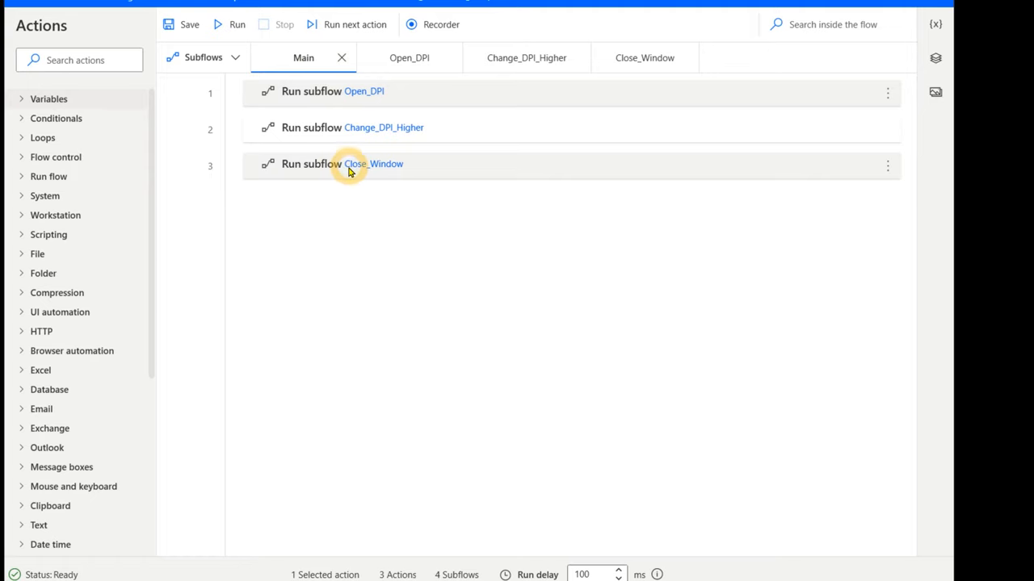
Step: Switch to the Close_Window subflow and bring up actions for its Alt release step
{"action": "left_click", "coordinate": [644, 58]}
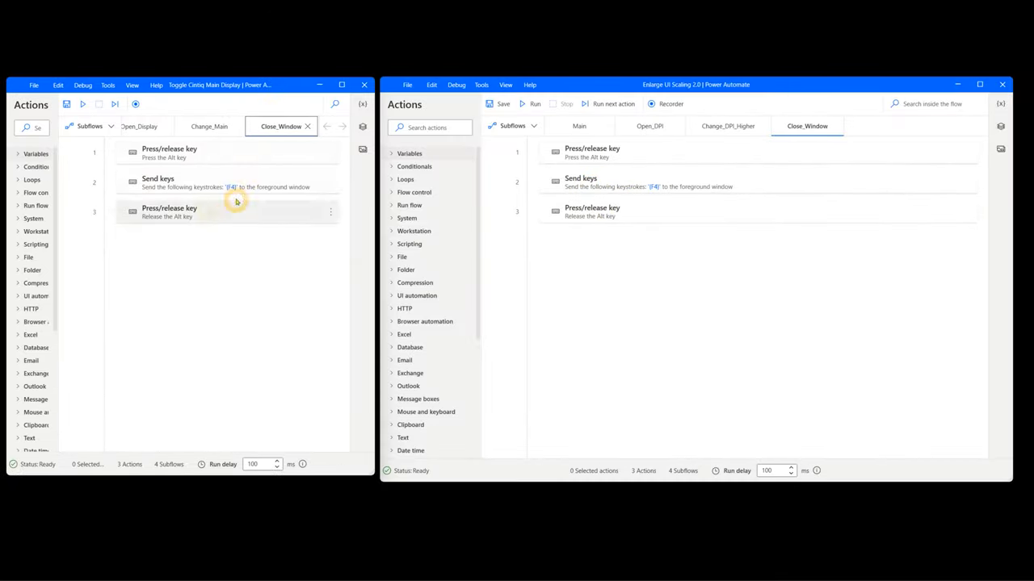
{"action": "right_click", "coordinate": [711, 404]}
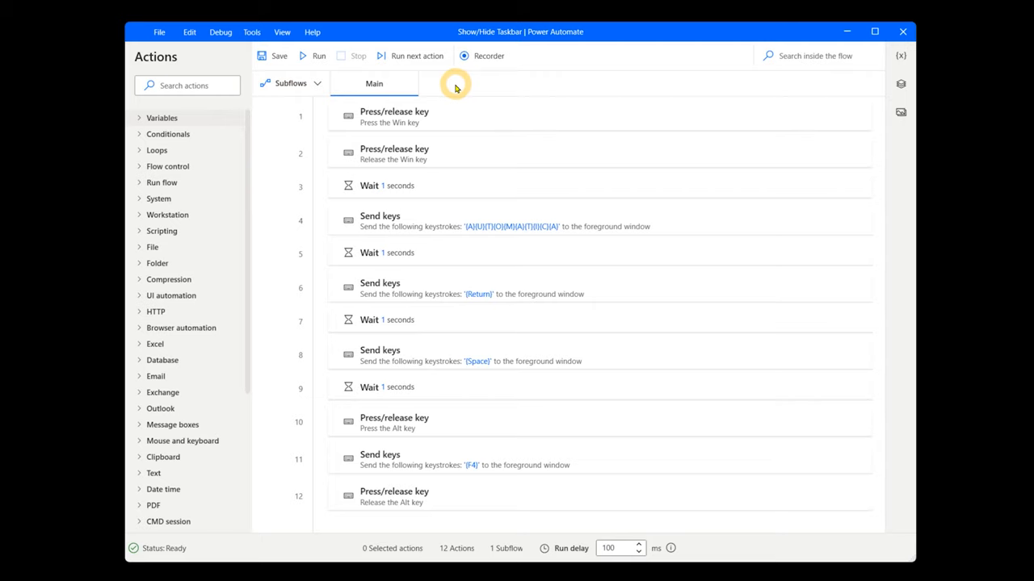
Step: Review the Win key and taskbar-search Send keys steps and demo turning on automatic taskbar hiding
{"action": "left_click", "coordinate": [417, 116]}
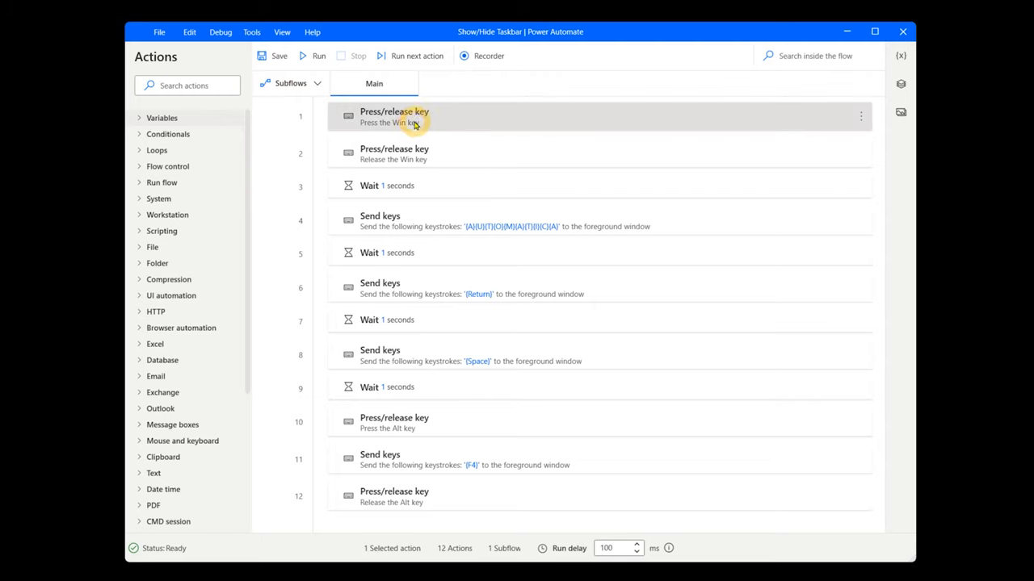
{"action": "mouse_move", "coordinate": [407, 149]}
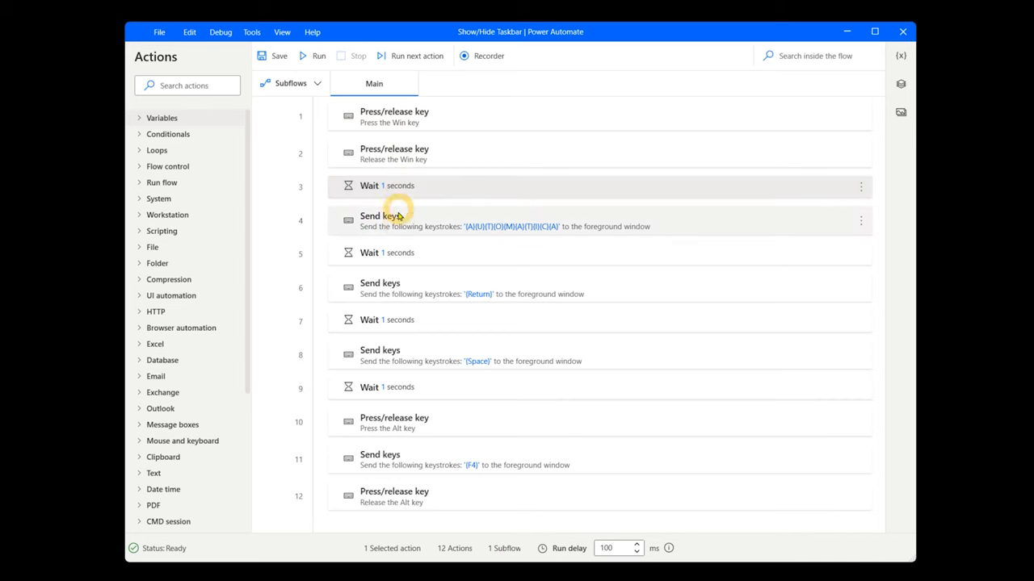
{"action": "double_click", "coordinate": [394, 220]}
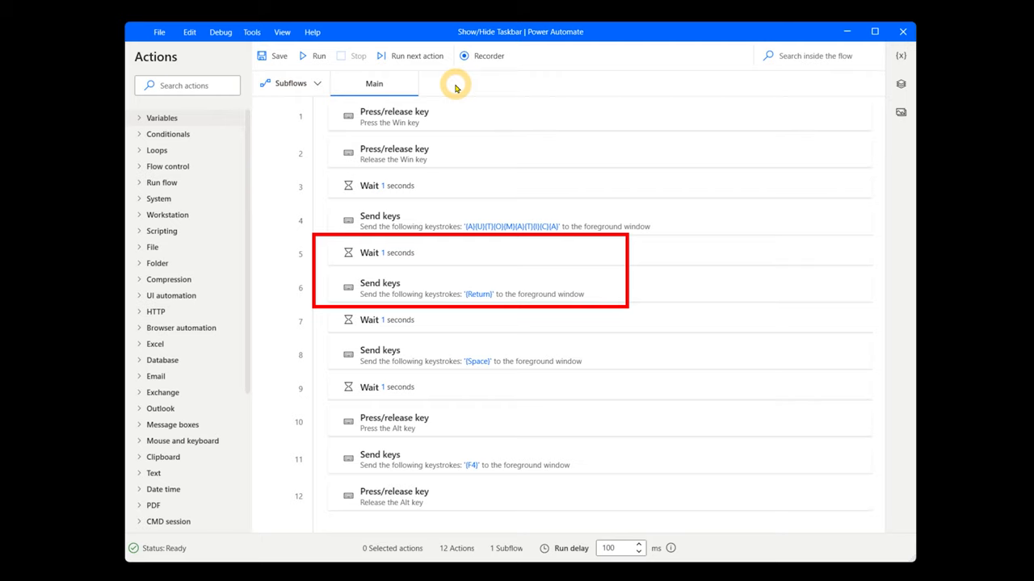
{"action": "left_click", "coordinate": [380, 320]}
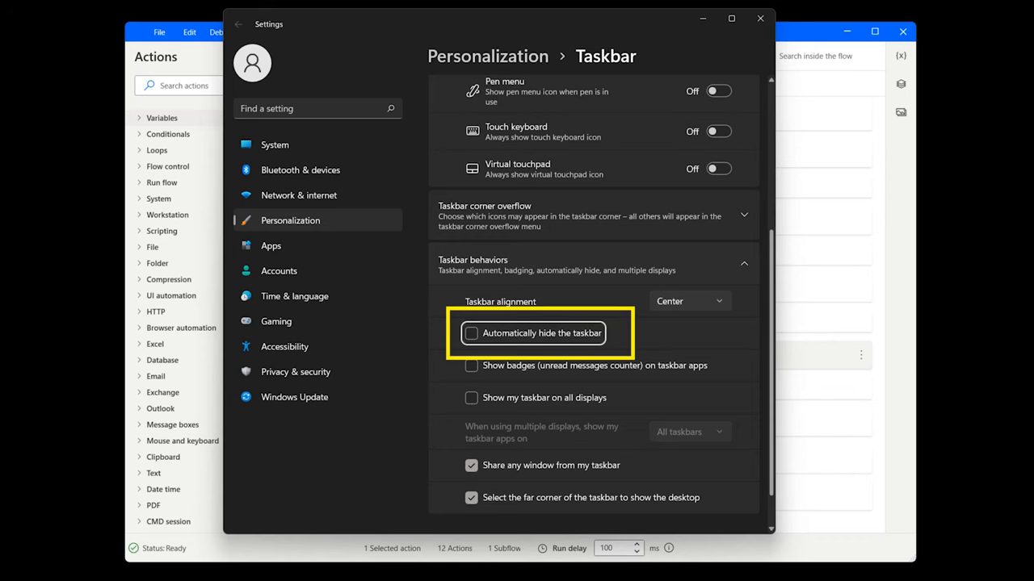
{"action": "left_click", "coordinate": [472, 333]}
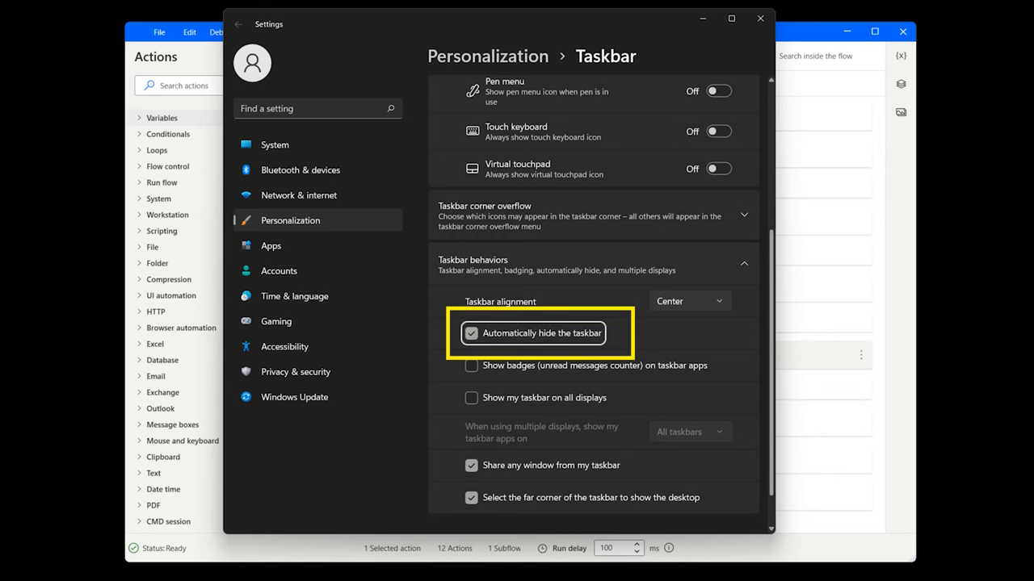
Step: Review the wait after Space and the Alt key press and release step settings
{"action": "left_click", "coordinate": [759, 18]}
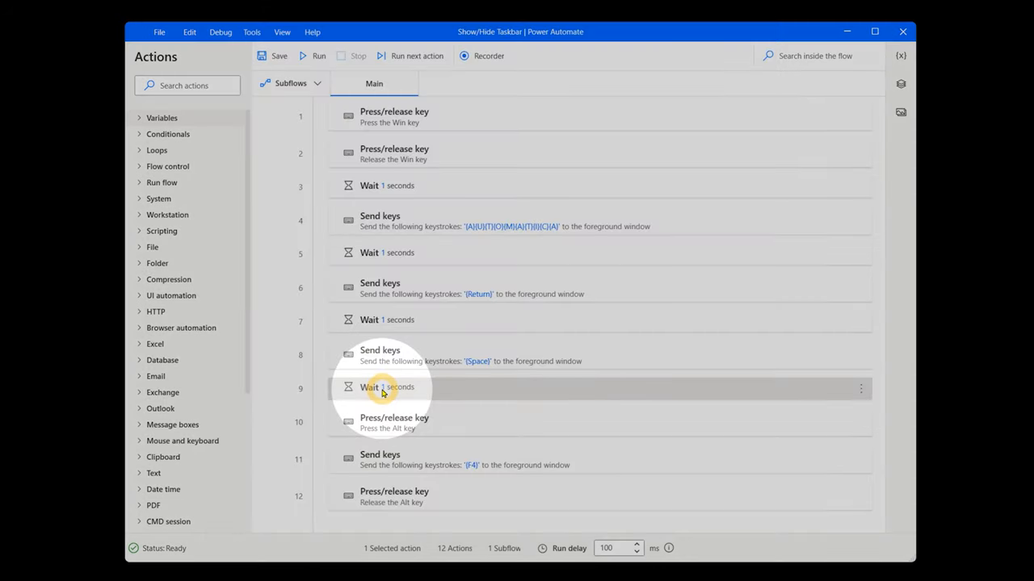
{"action": "double_click", "coordinate": [394, 424]}
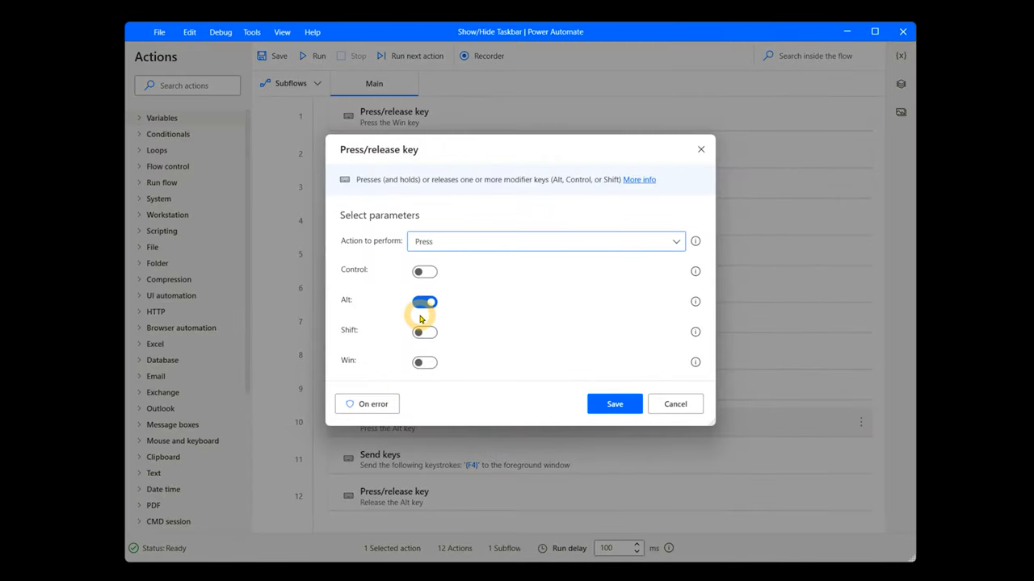
{"action": "left_click", "coordinate": [675, 404]}
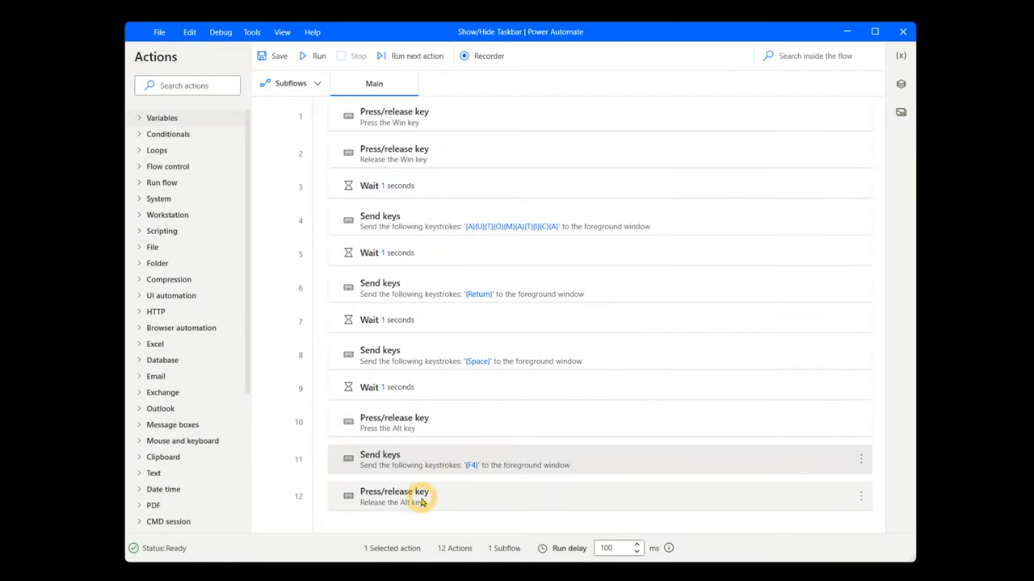
{"action": "double_click", "coordinate": [420, 498]}
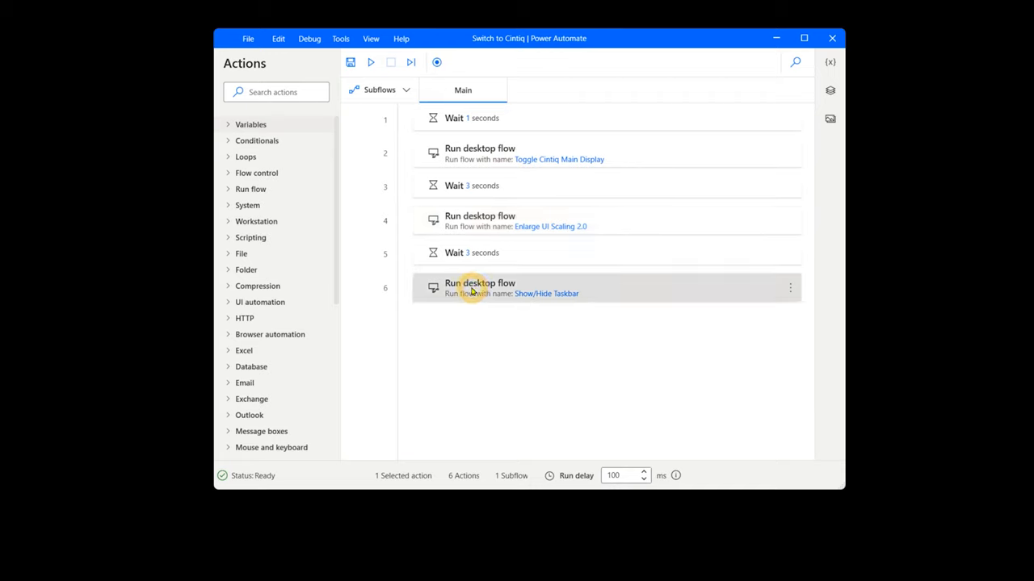
Step: Bring up actions for the Show/Hide Taskbar call, then for the Change_Main call in Toggle Cintiq Main Display
{"action": "right_click", "coordinate": [471, 288]}
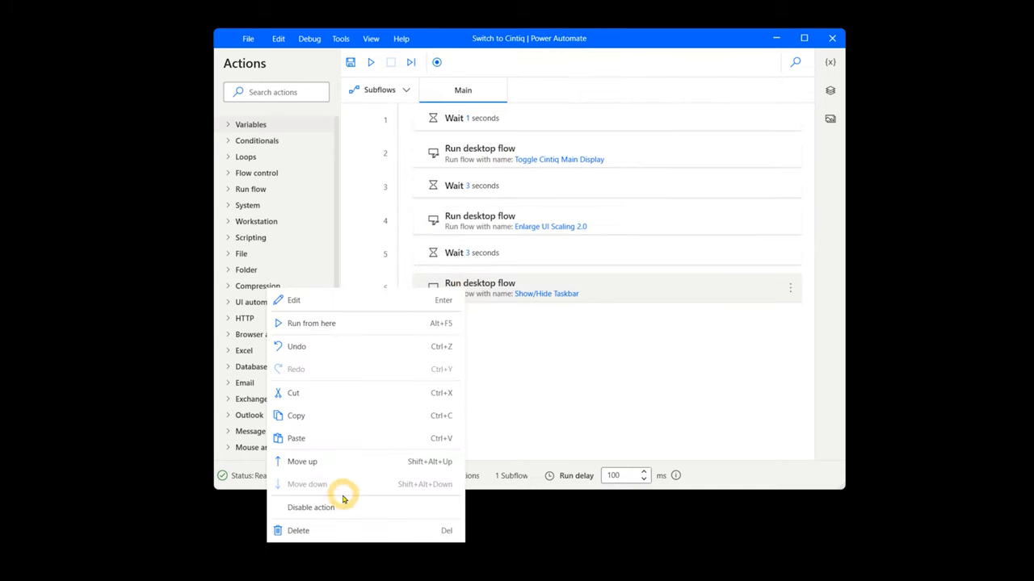
{"action": "mouse_move", "coordinate": [333, 508]}
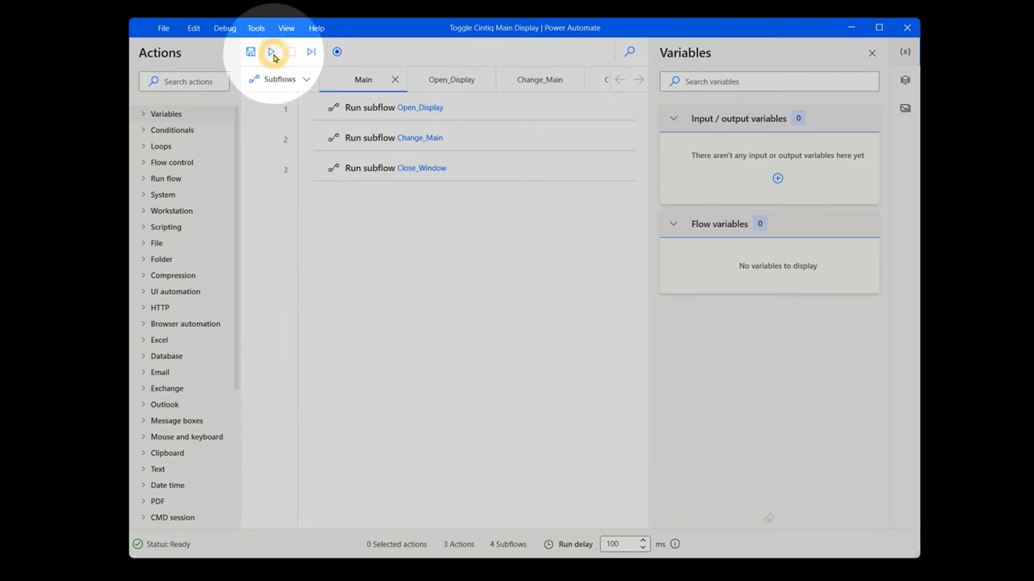
{"action": "left_click", "coordinate": [420, 168]}
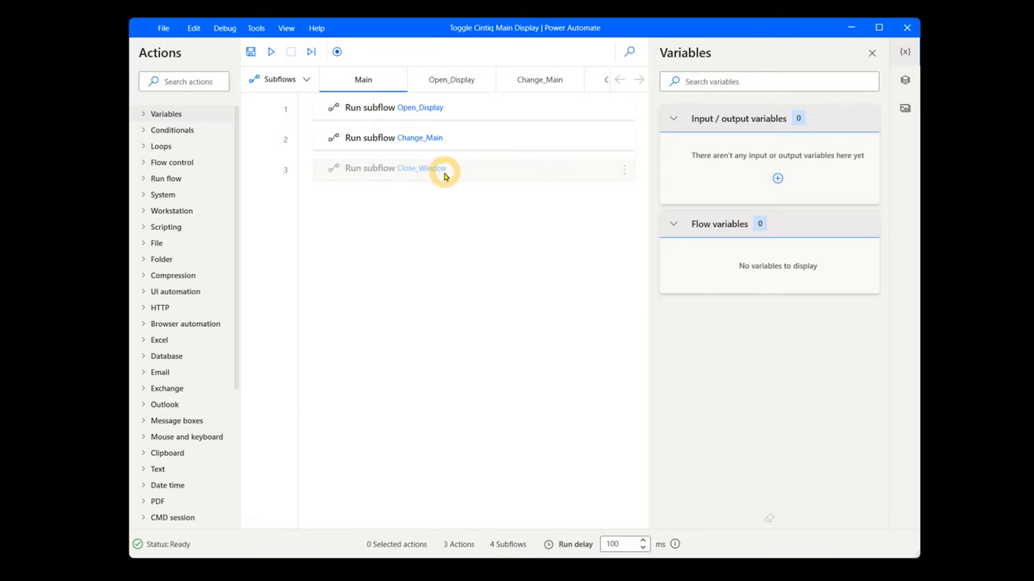
{"action": "right_click", "coordinate": [420, 137]}
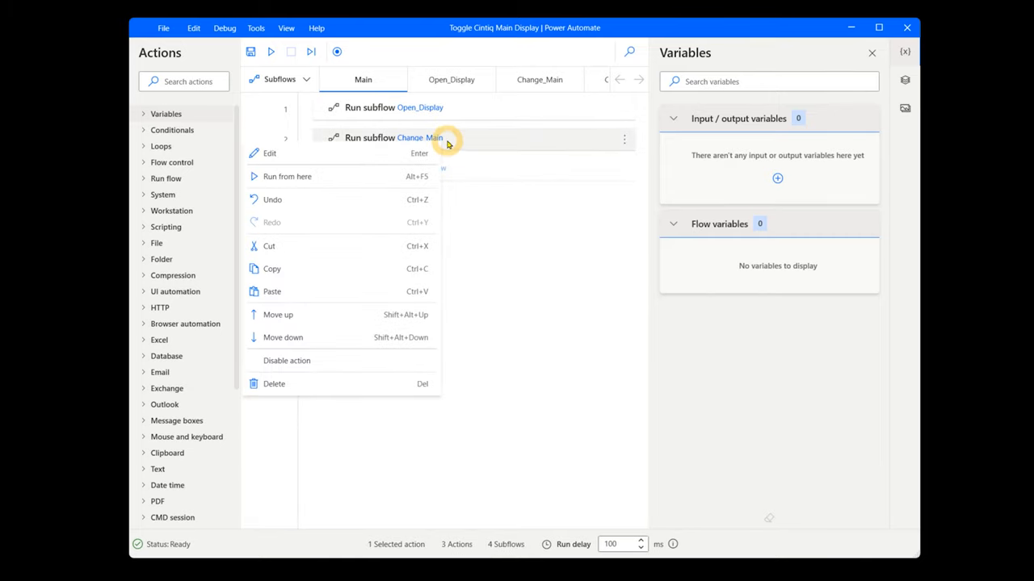